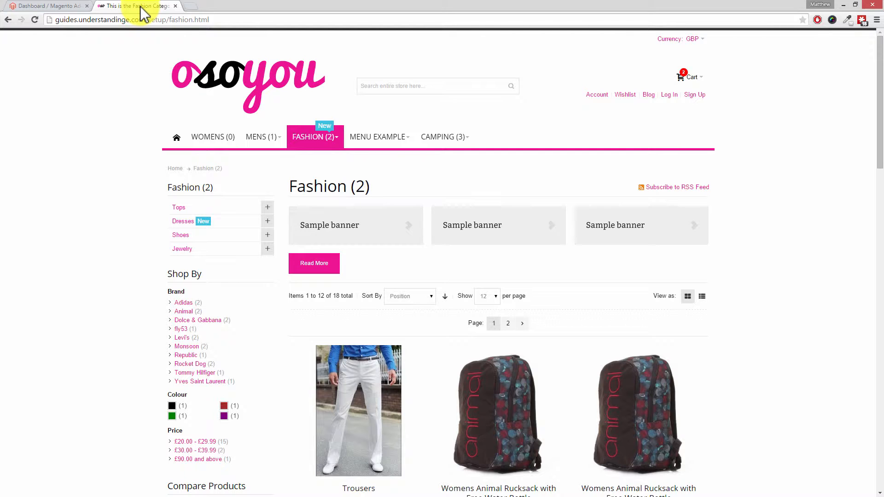
pyautogui.moveTo(669, 167)
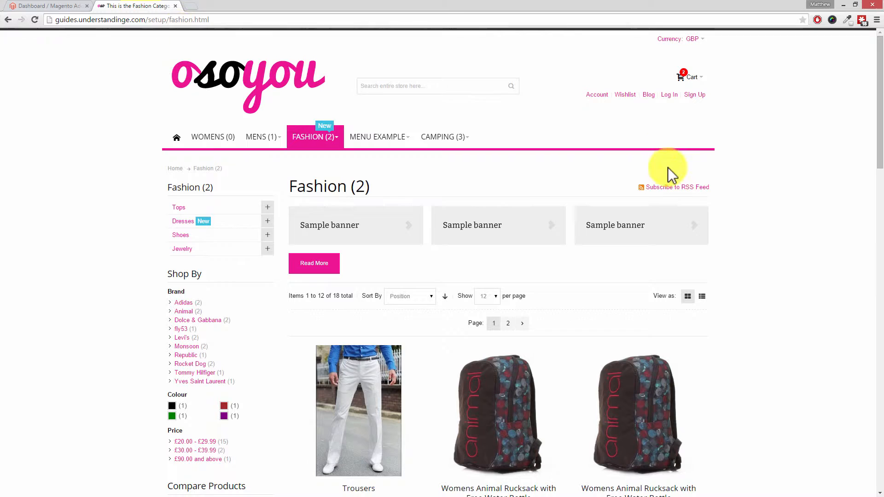
# Step: Browse the Fashion category grid of trousers and rucksacks, then switch View as to List
pyautogui.scroll(-3)
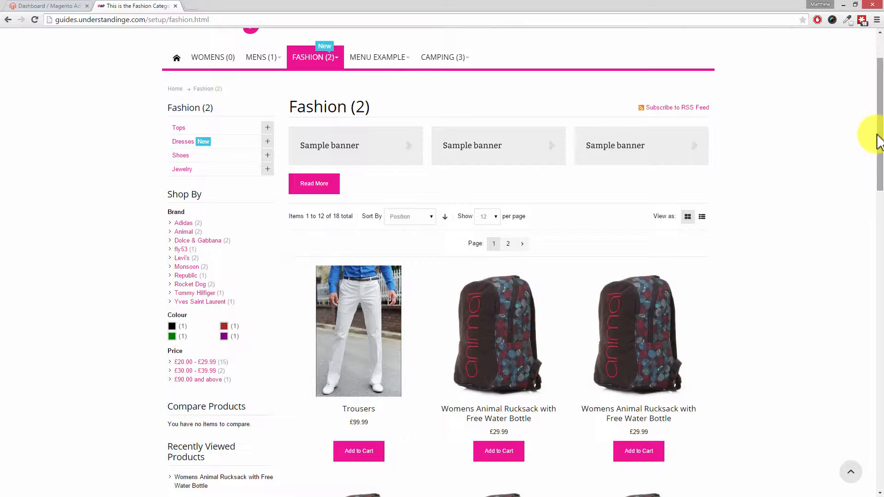
pyautogui.moveTo(782, 145)
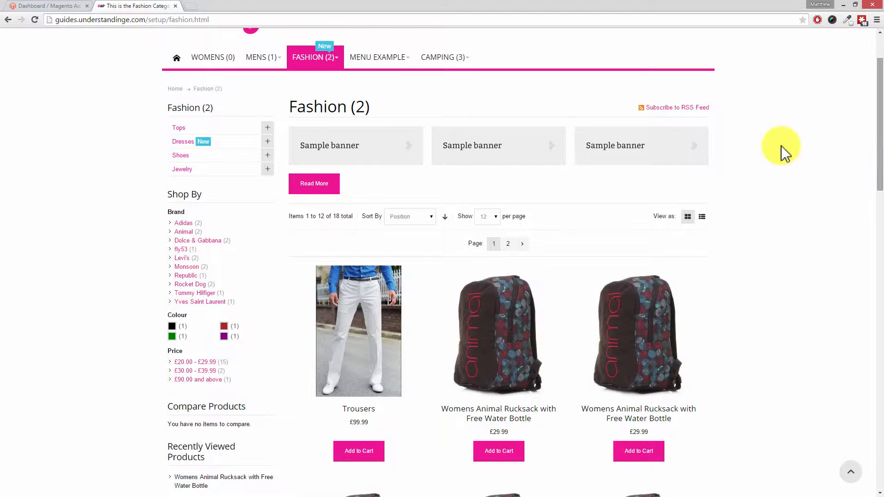
pyautogui.moveTo(766, 181)
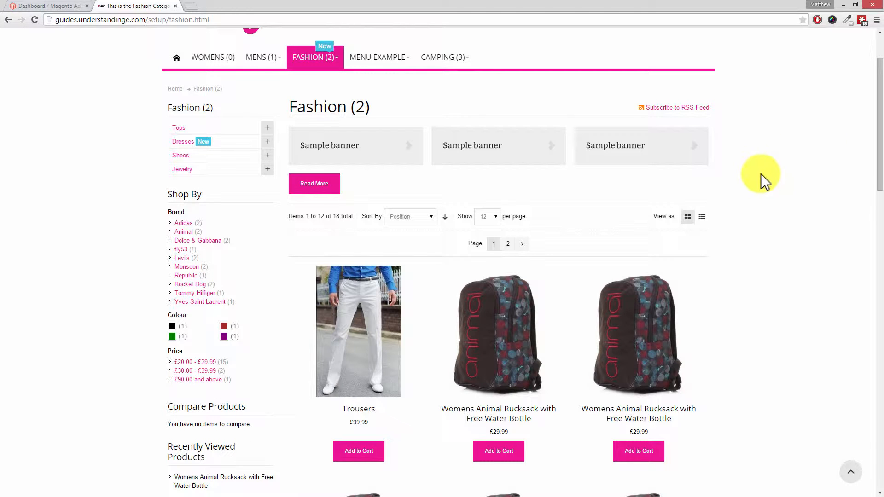
pyautogui.moveTo(659, 220)
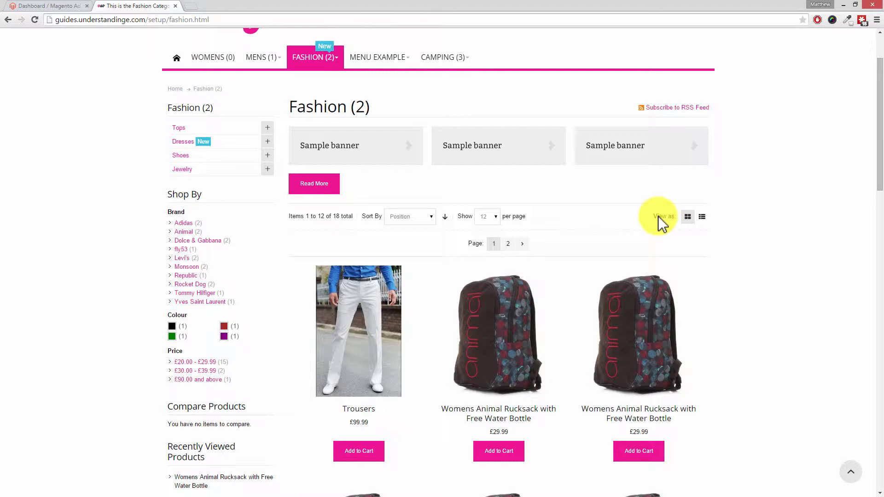
pyautogui.moveTo(691, 225)
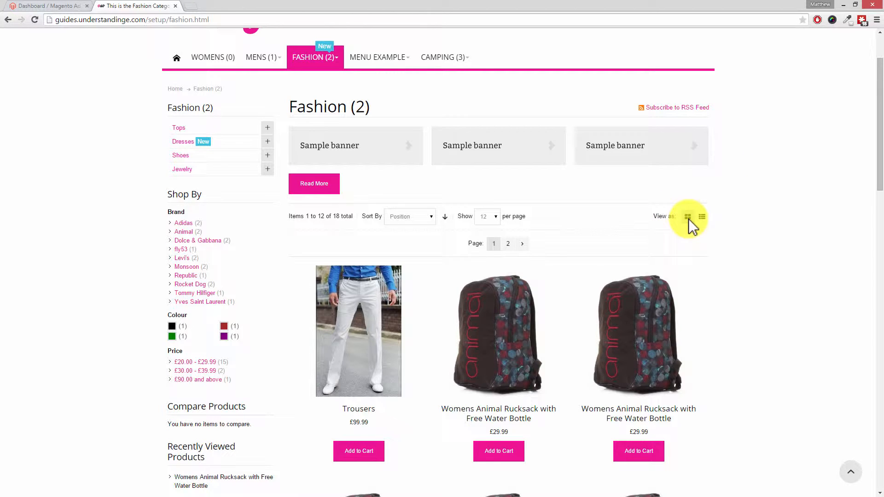
pyautogui.moveTo(703, 220)
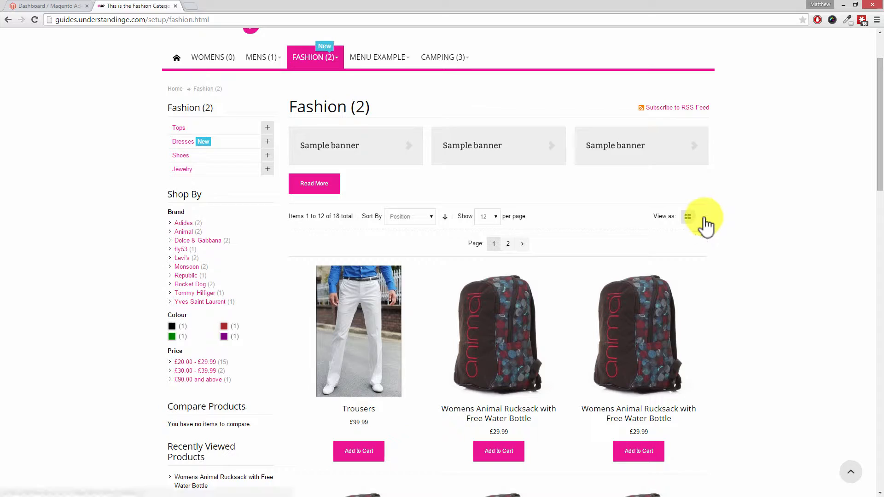
pyautogui.click(701, 217)
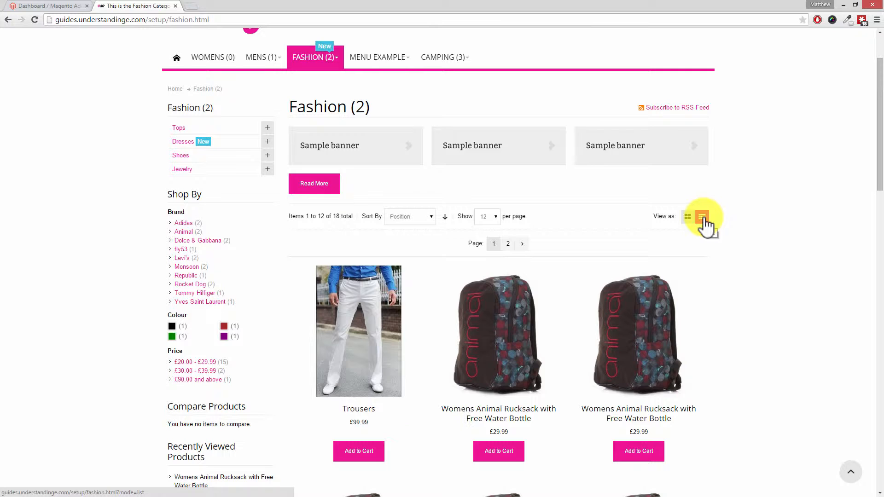
pyautogui.moveTo(713, 230)
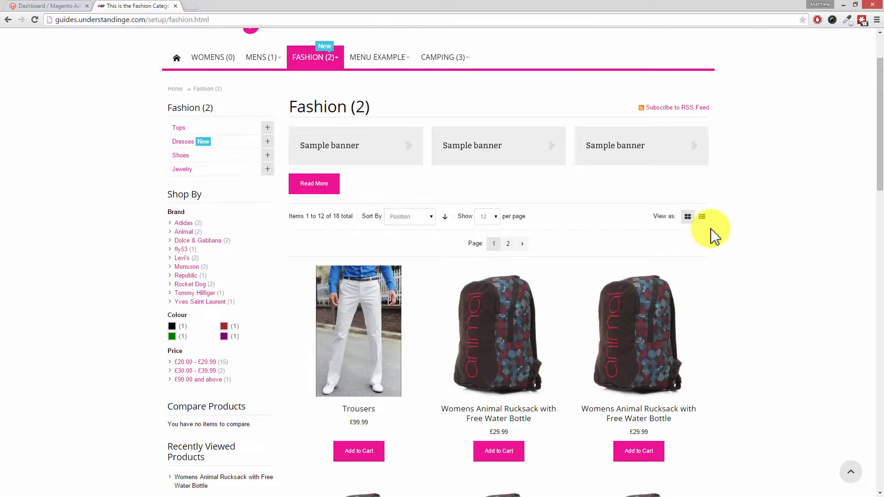
pyautogui.scroll(-3)
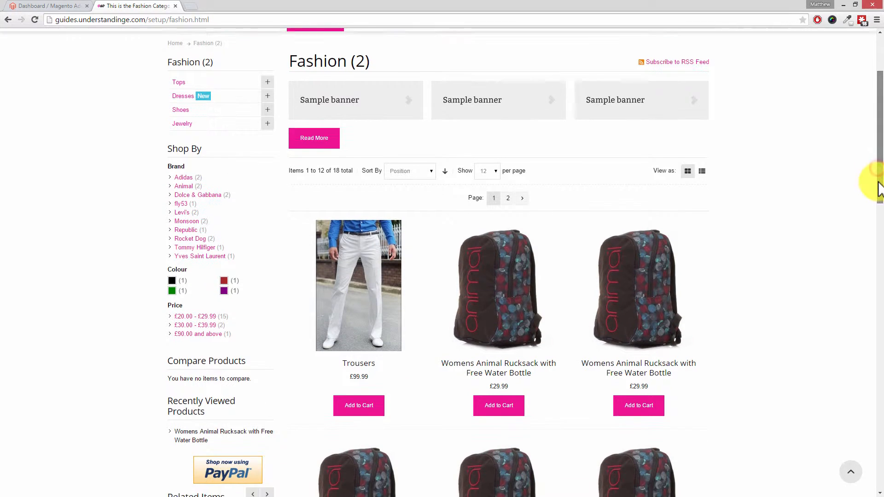
pyautogui.scroll(-3)
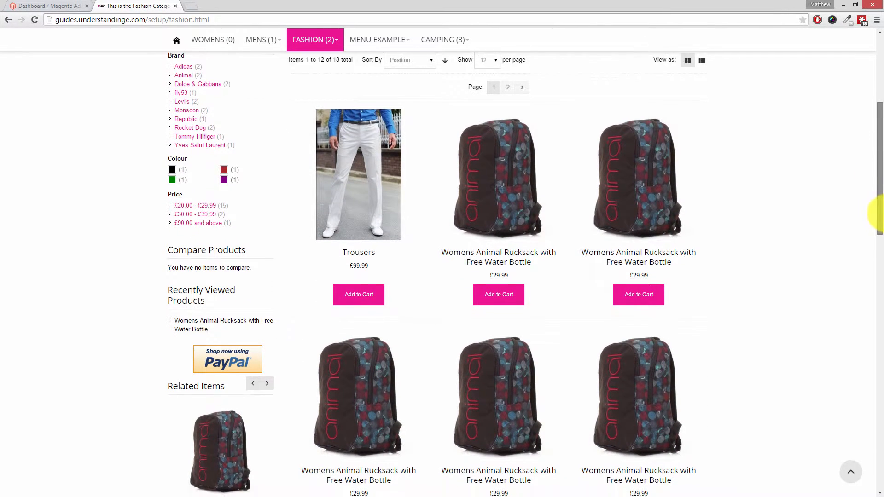
pyautogui.scroll(-3)
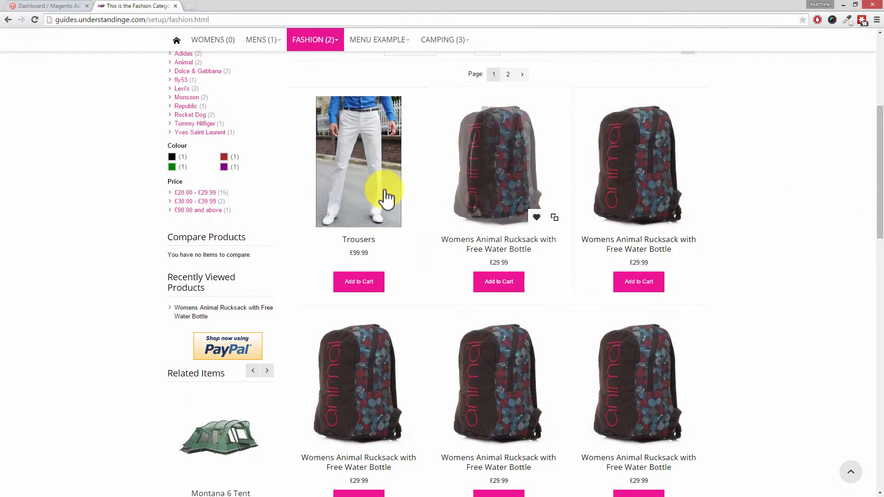
pyautogui.moveTo(651, 343)
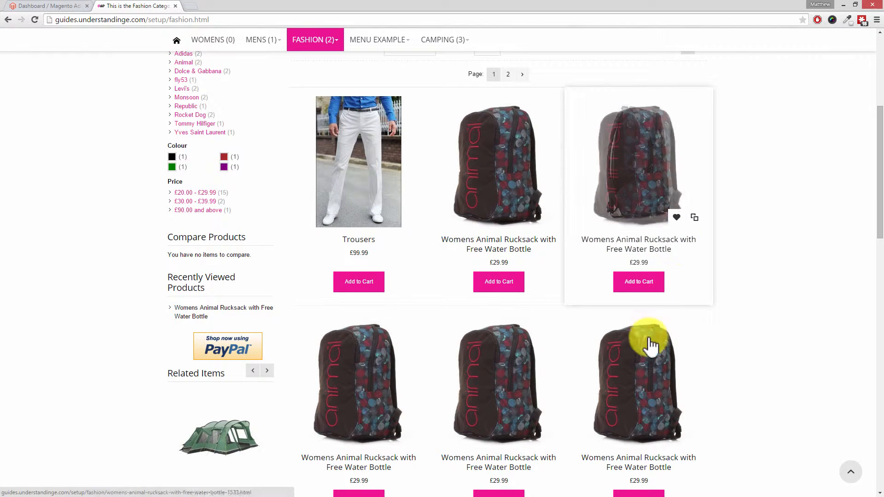
pyautogui.moveTo(499, 197)
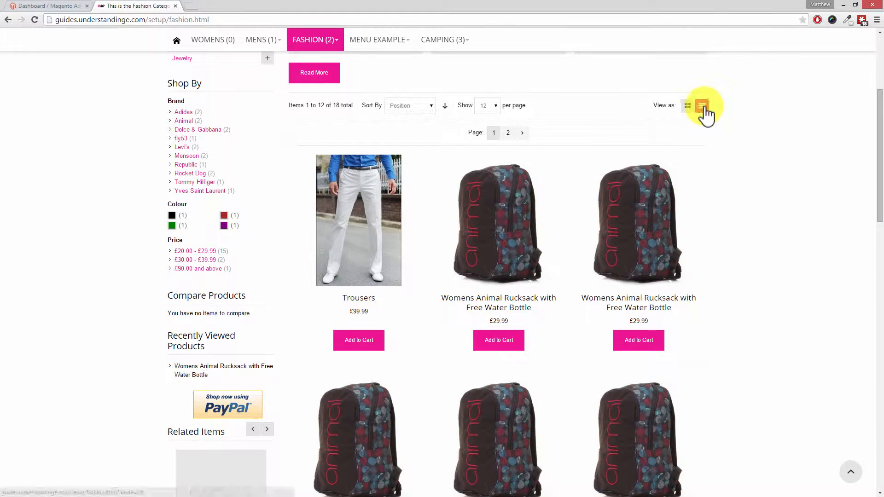
pyautogui.click(702, 105)
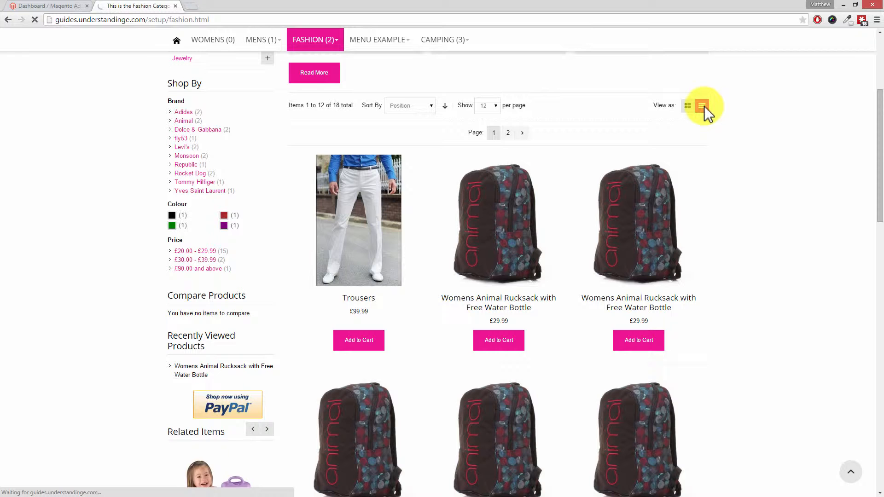
# Step: Reload Fashion in list layout and review products with descriptions, prices and purchase options
pyautogui.click(702, 105)
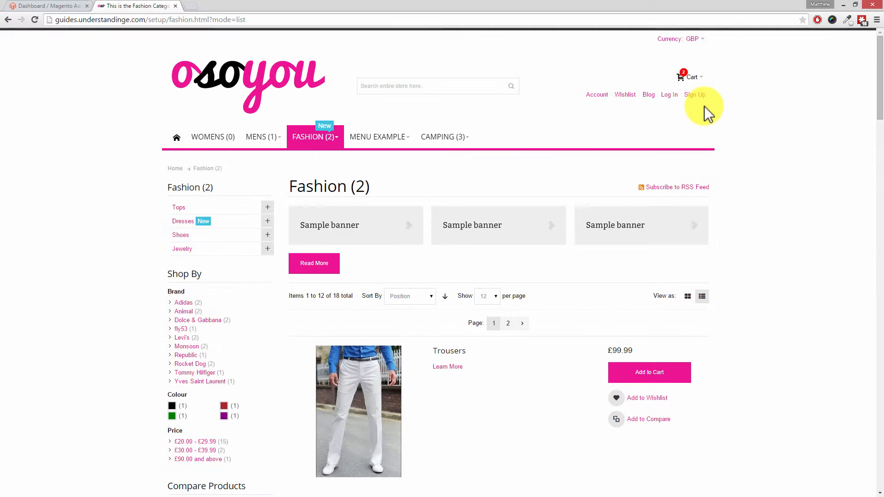
pyautogui.scroll(-3)
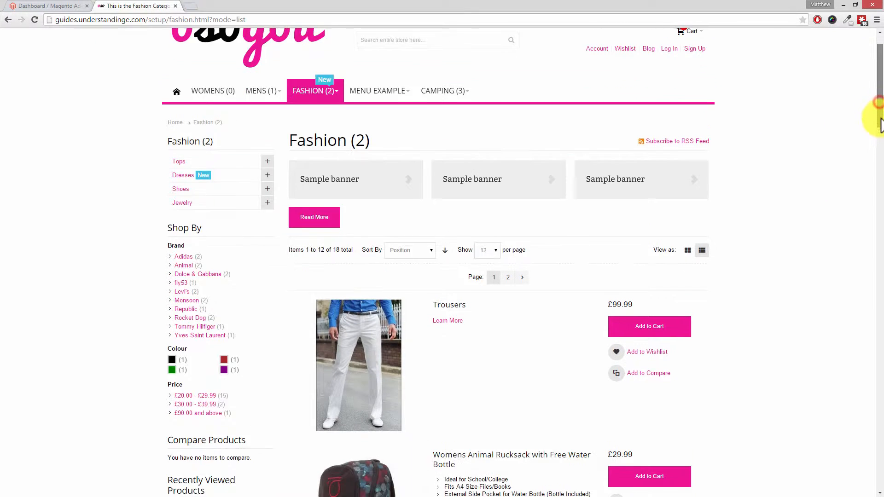
pyautogui.scroll(-3)
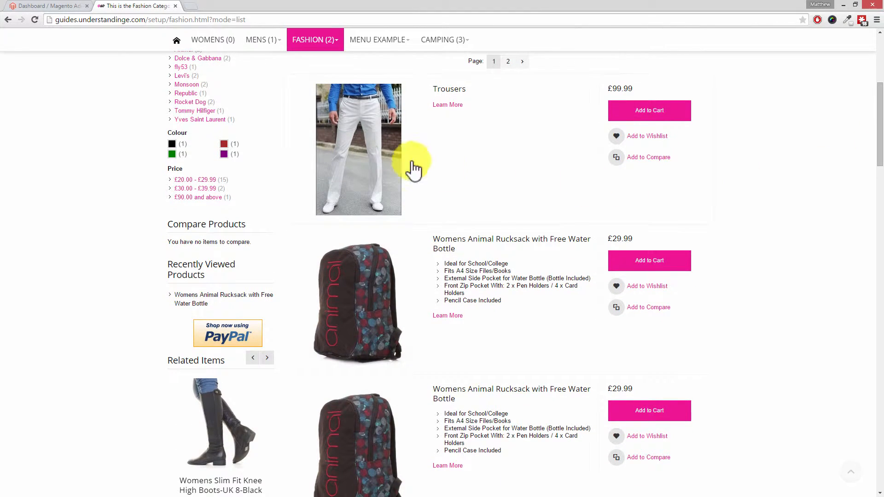
pyautogui.moveTo(656, 152)
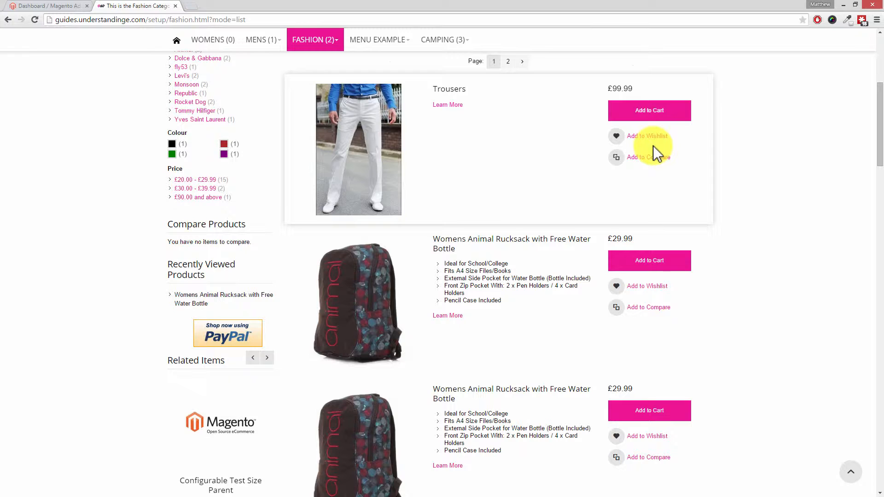
pyautogui.click(267, 357)
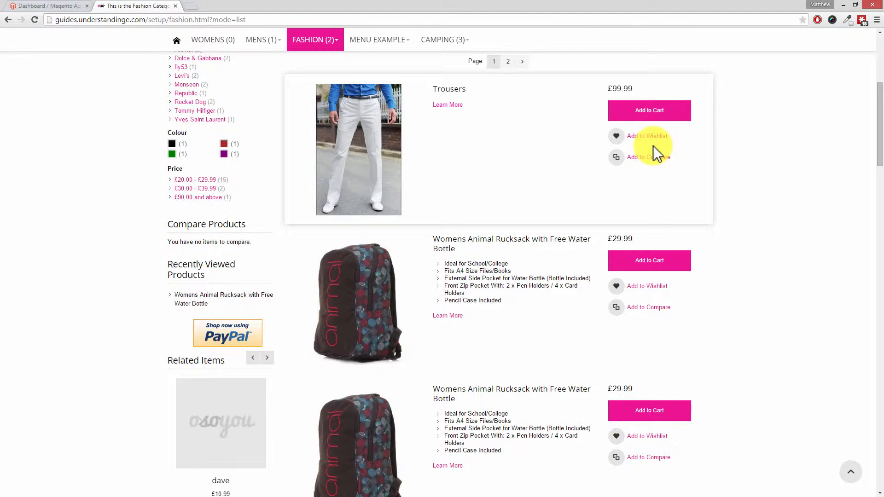
pyautogui.click(252, 357)
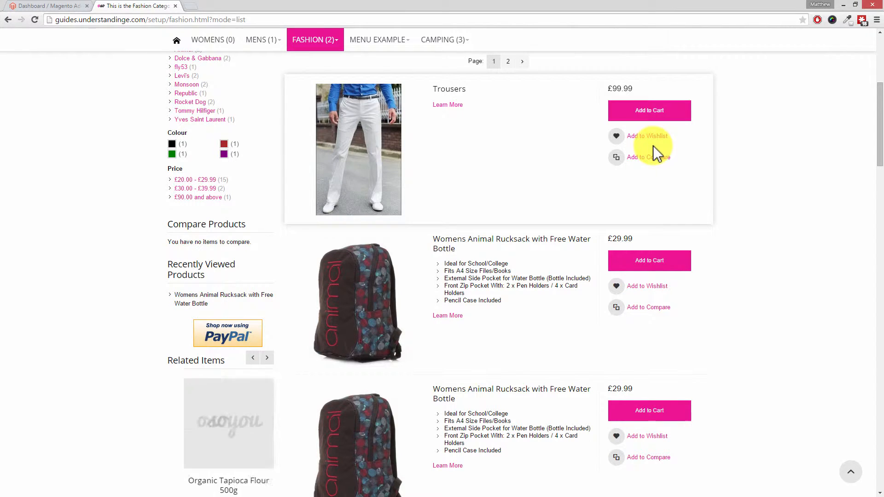
pyautogui.moveTo(727, 100)
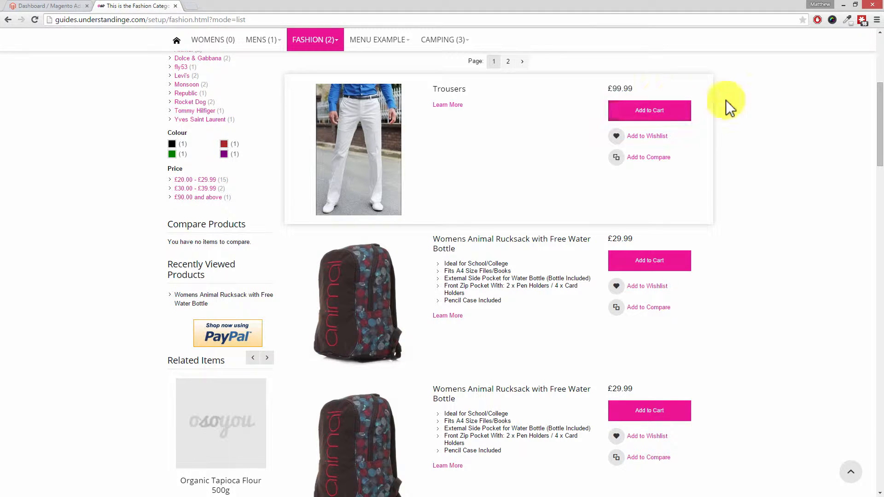
pyautogui.scroll(3)
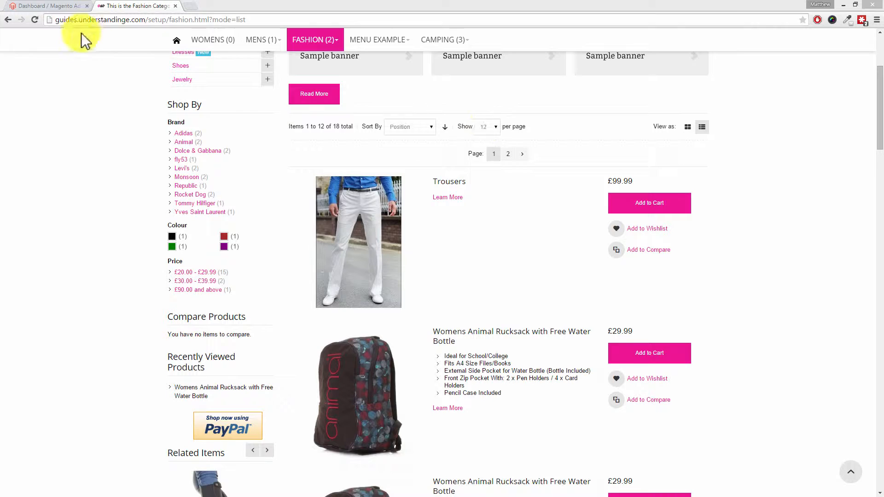
# Step: Return to the admin Dashboard and go to System > Configuration
pyautogui.click(46, 6)
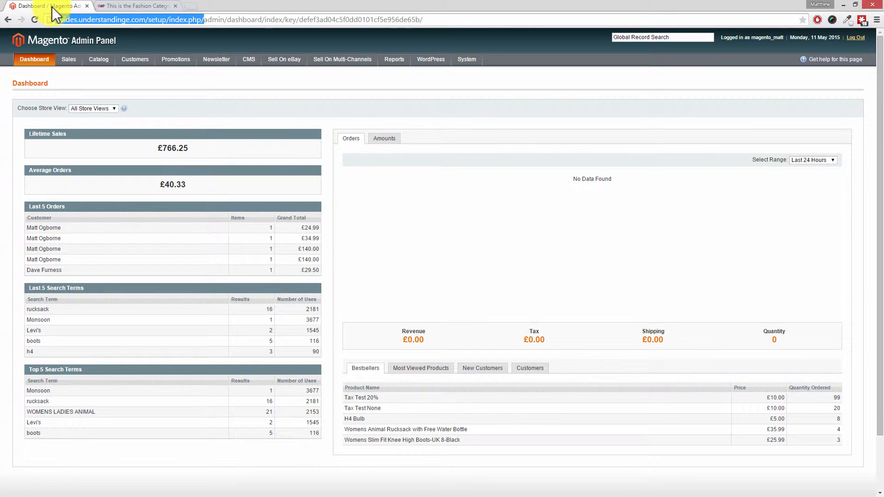
pyautogui.click(175, 59)
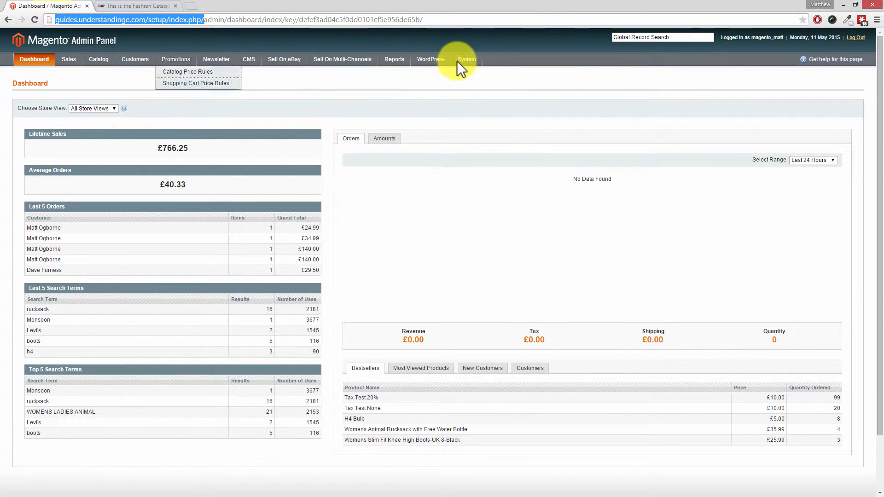
pyautogui.click(467, 59)
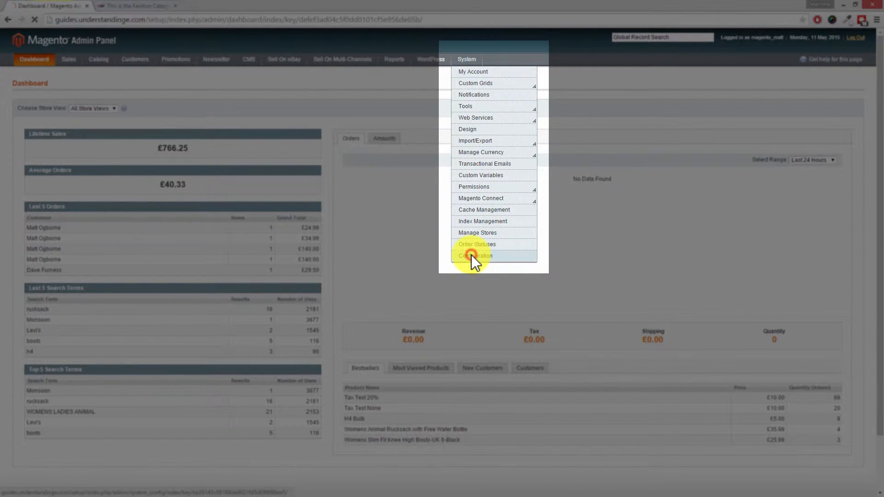
pyautogui.click(476, 256)
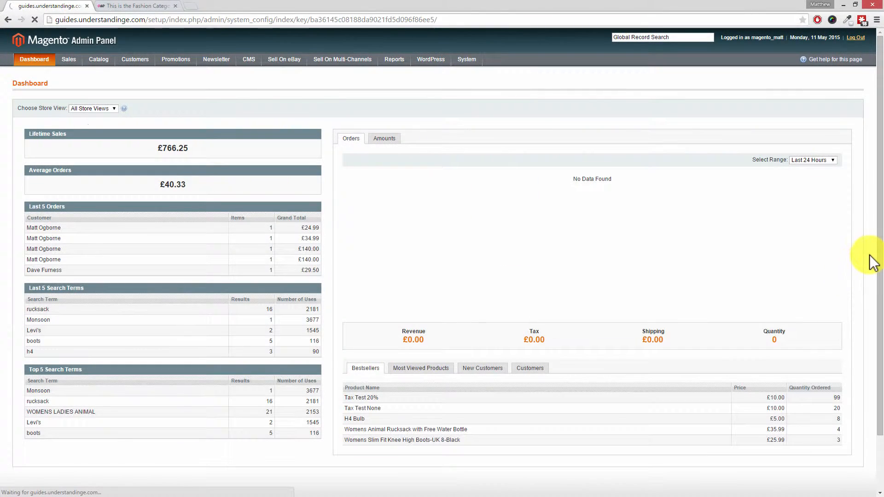
# Step: Move from the Ultimo theme settings to the Catalog section of the Configuration sidebar
pyautogui.click(466, 59)
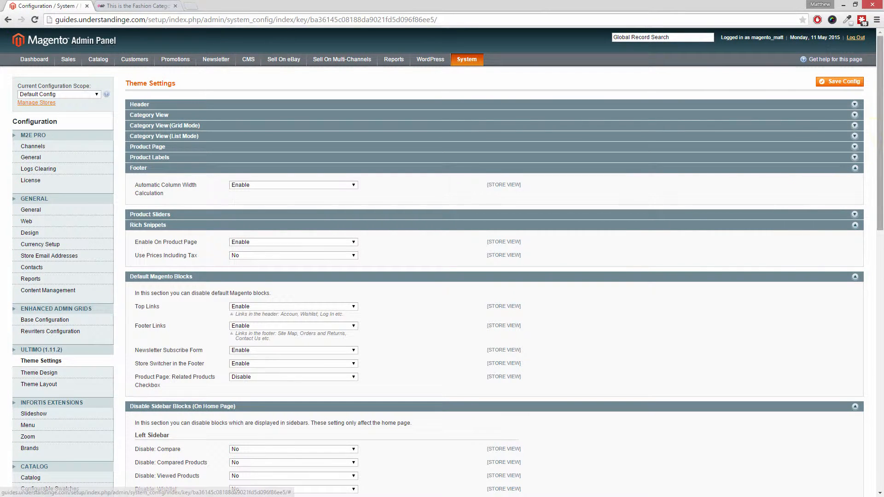
pyautogui.scroll(-3)
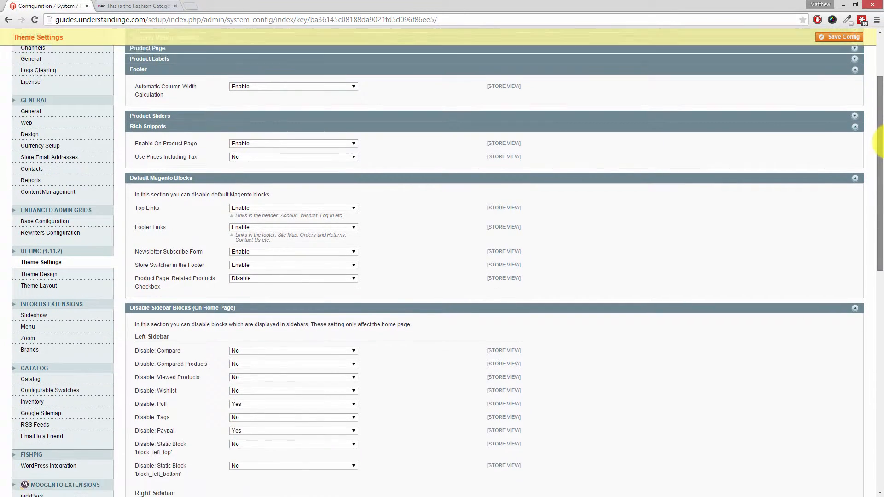
pyautogui.scroll(-3)
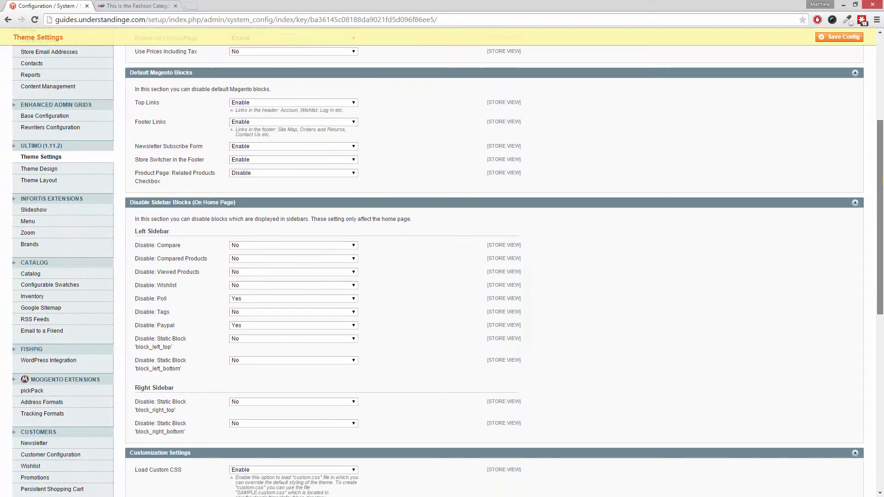
pyautogui.scroll(-3)
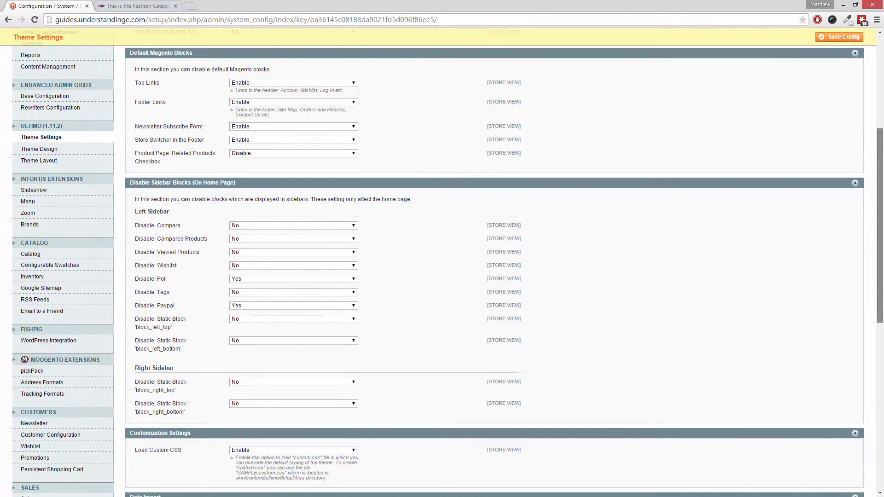
pyautogui.scroll(-3)
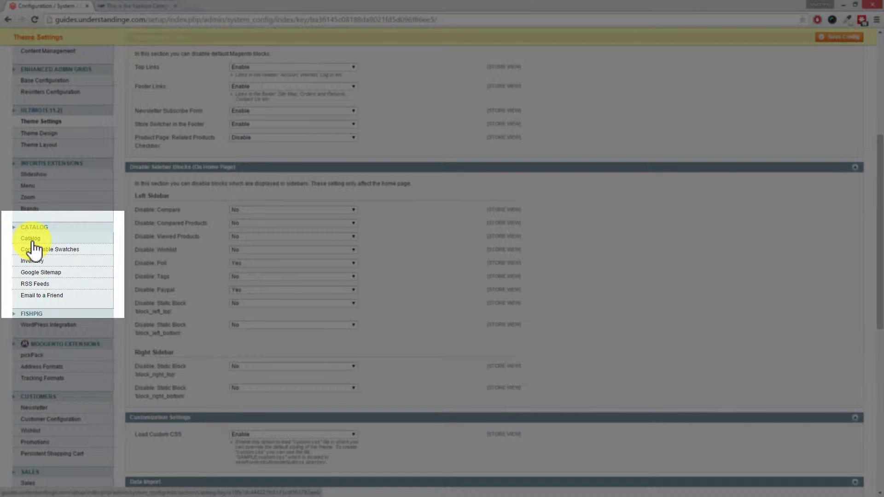
pyautogui.click(30, 237)
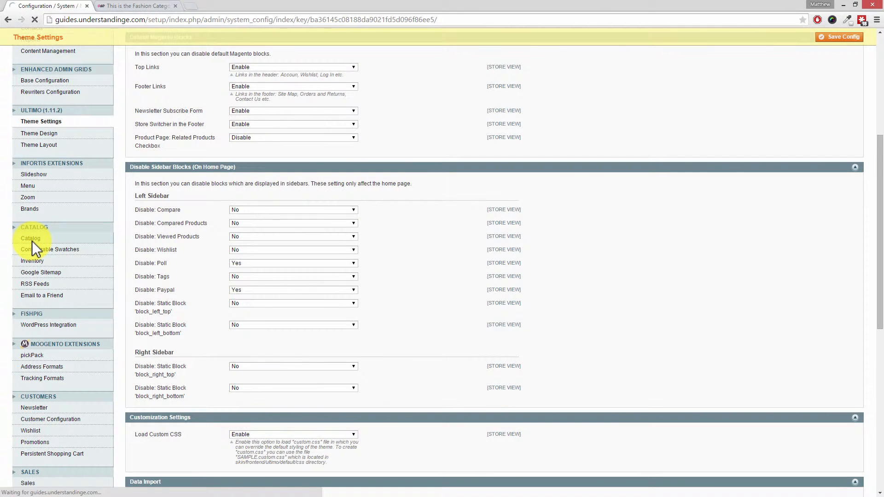
pyautogui.click(30, 238)
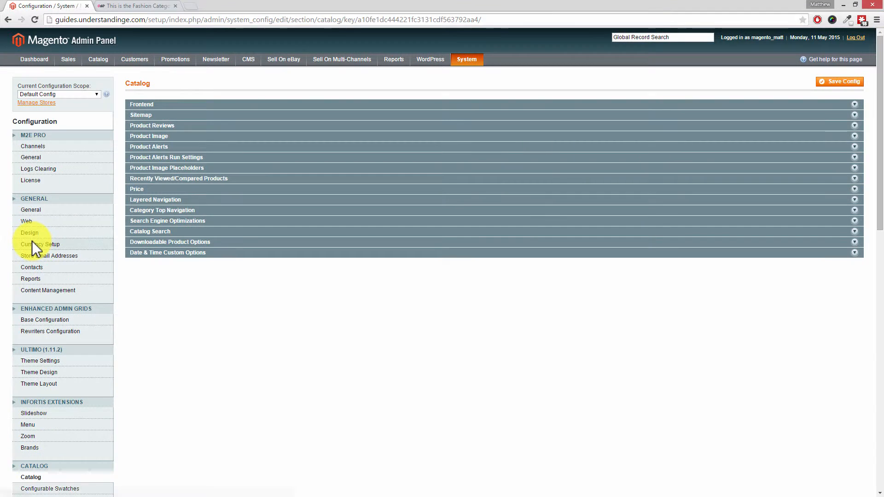
pyautogui.moveTo(140, 108)
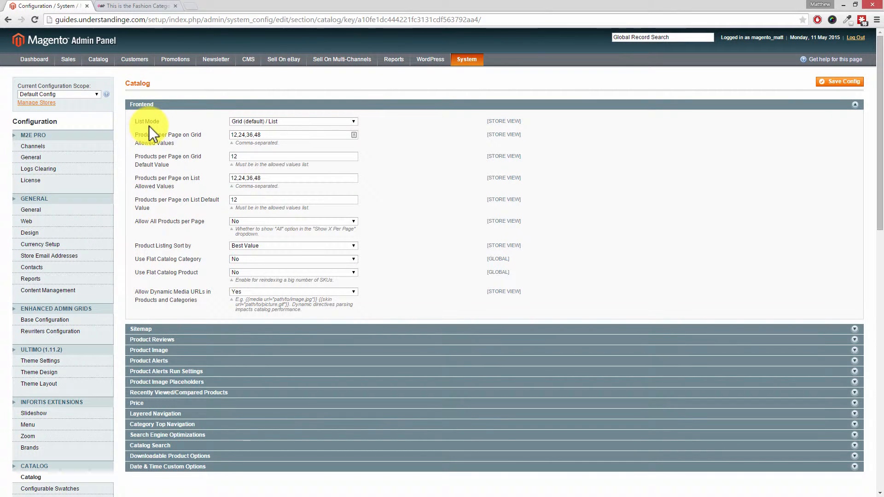
pyautogui.moveTo(157, 130)
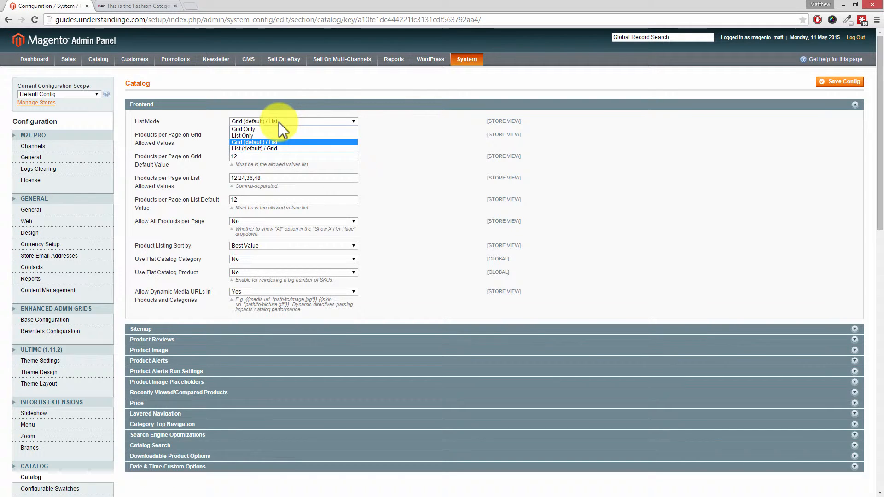
pyautogui.moveTo(254, 136)
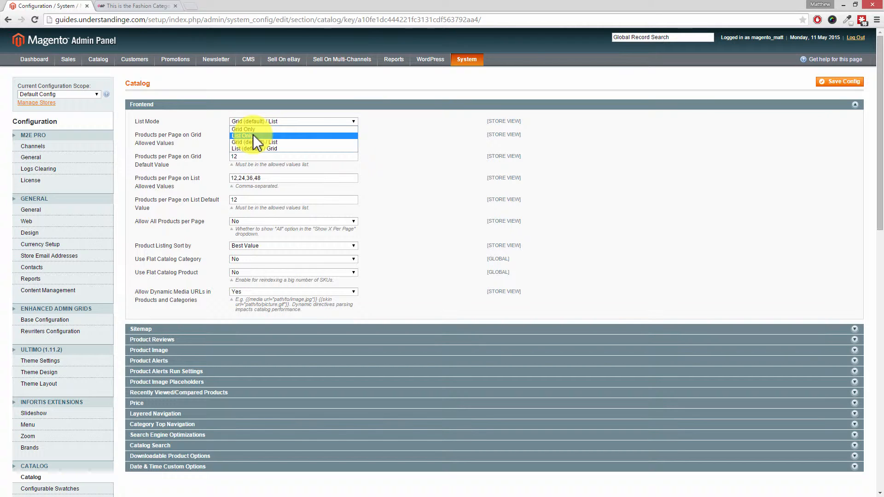
pyautogui.moveTo(254, 129)
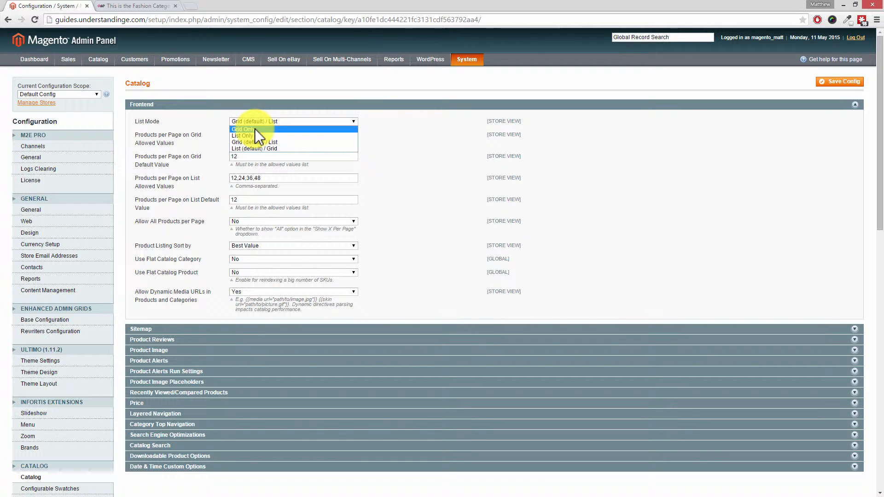
pyautogui.moveTo(258, 152)
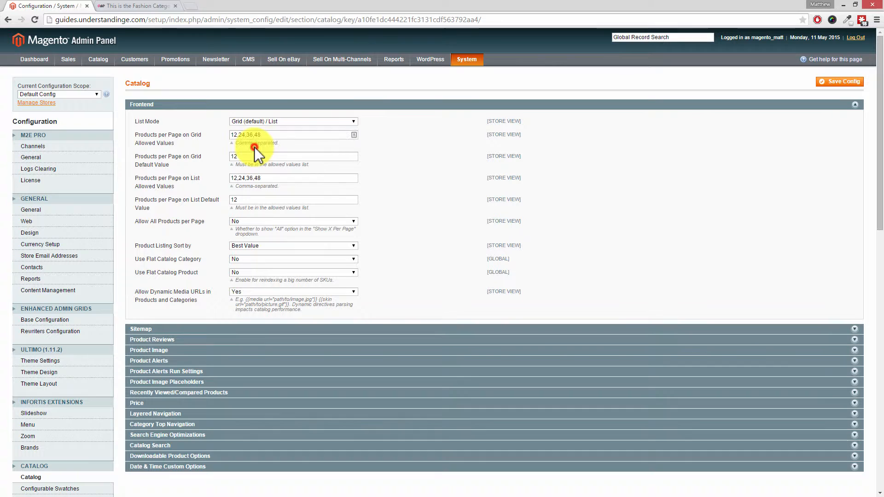
# Step: Set Catalog frontend List Mode to List (default) / Grid and save the config
pyautogui.click(293, 122)
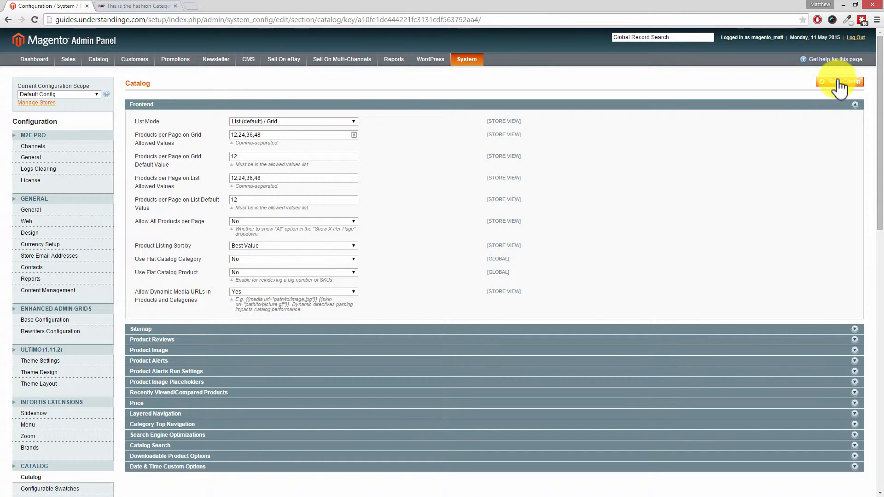
pyautogui.click(840, 81)
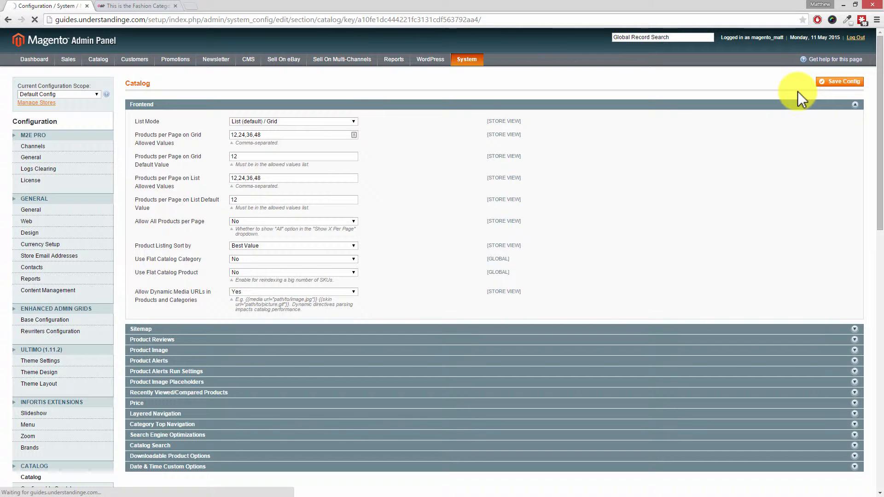
pyautogui.click(840, 81)
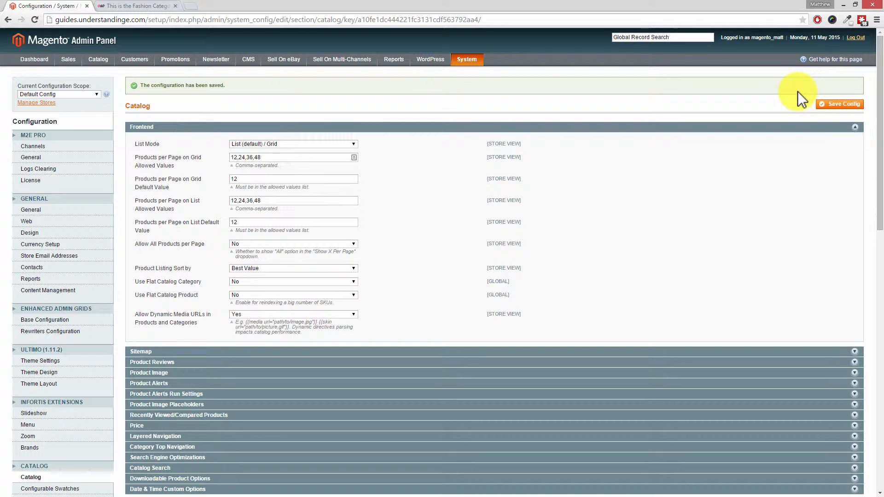
pyautogui.moveTo(466, 59)
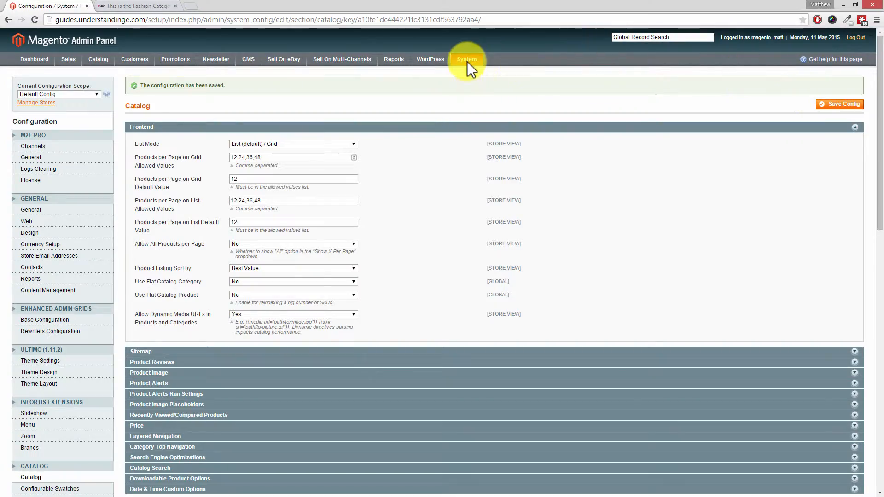
# Step: In System > Cache Management select all nine cache types, submit Refresh, and return to the storefront
pyautogui.click(466, 59)
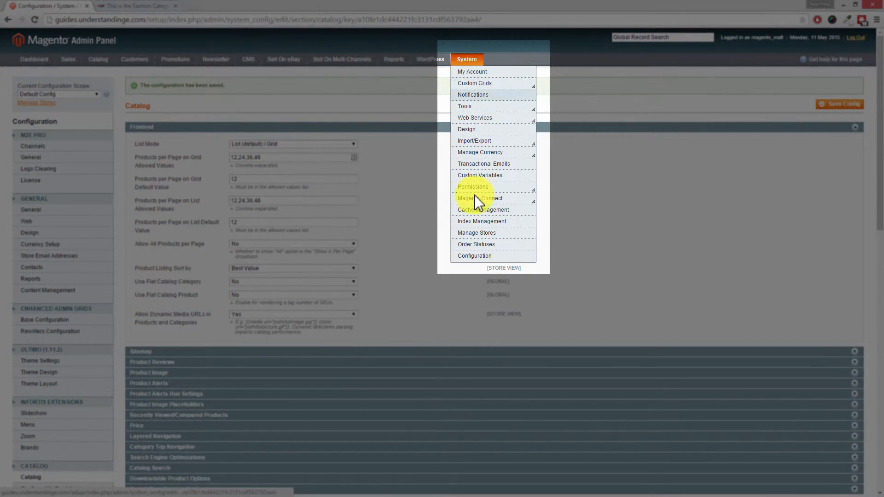
pyautogui.click(483, 210)
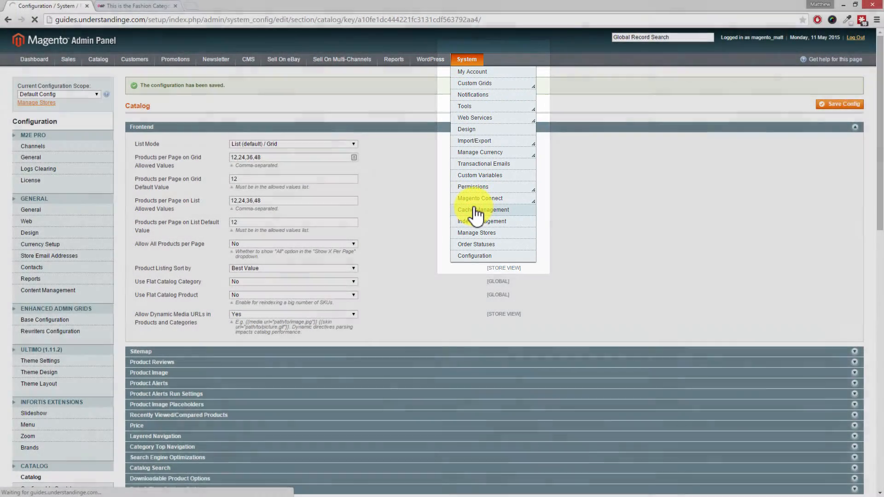
pyautogui.click(482, 210)
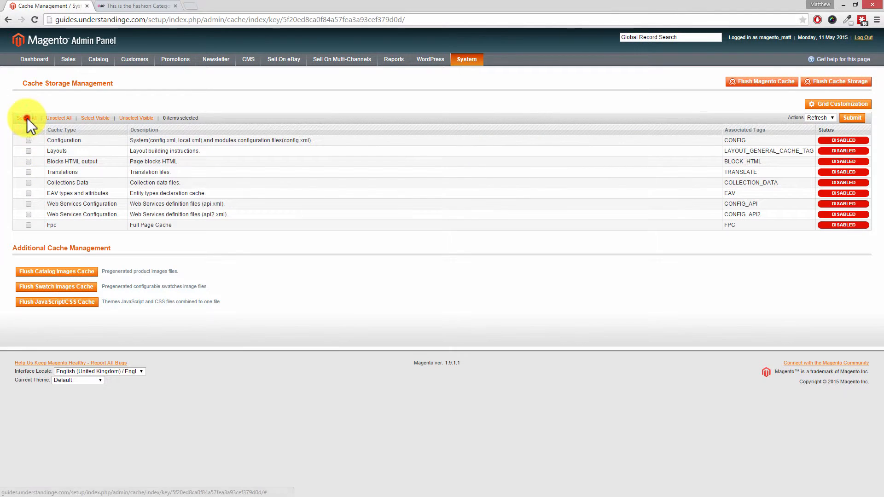
pyautogui.click(26, 118)
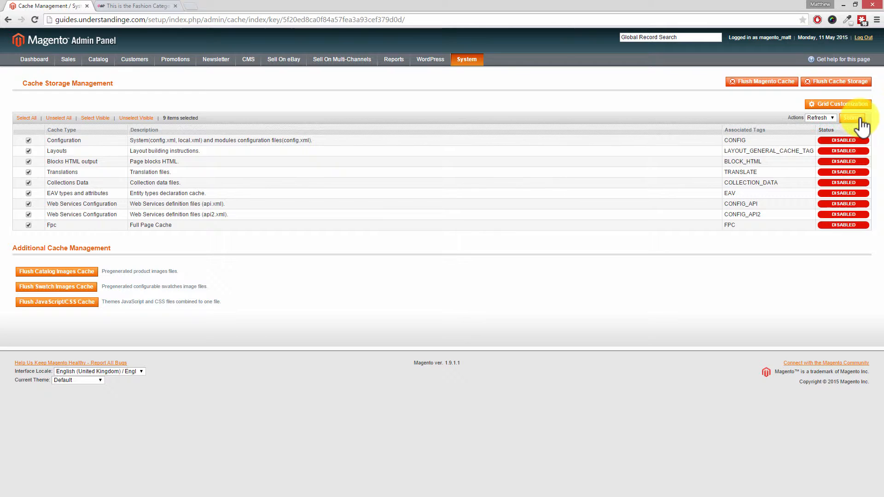
pyautogui.click(852, 118)
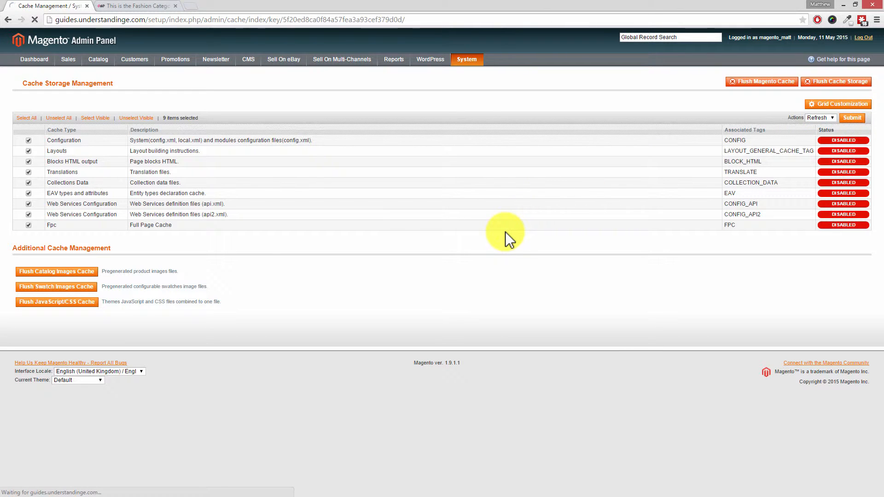
pyautogui.click(852, 118)
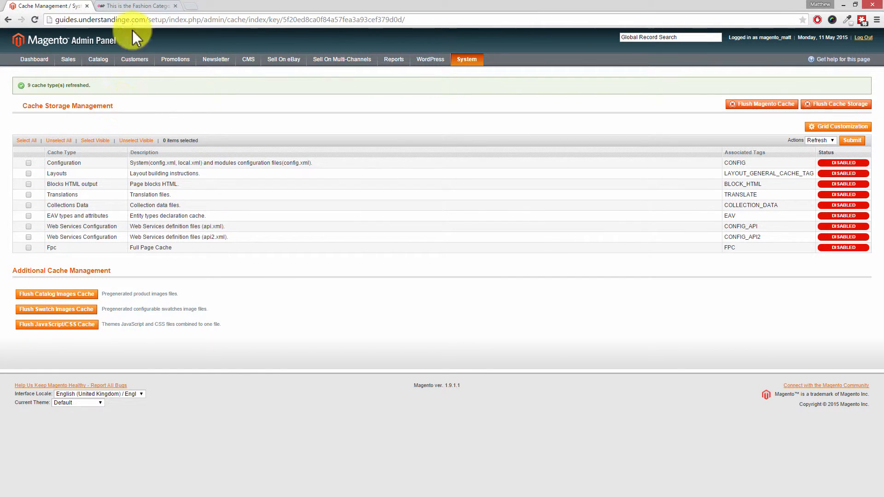
pyautogui.click(136, 6)
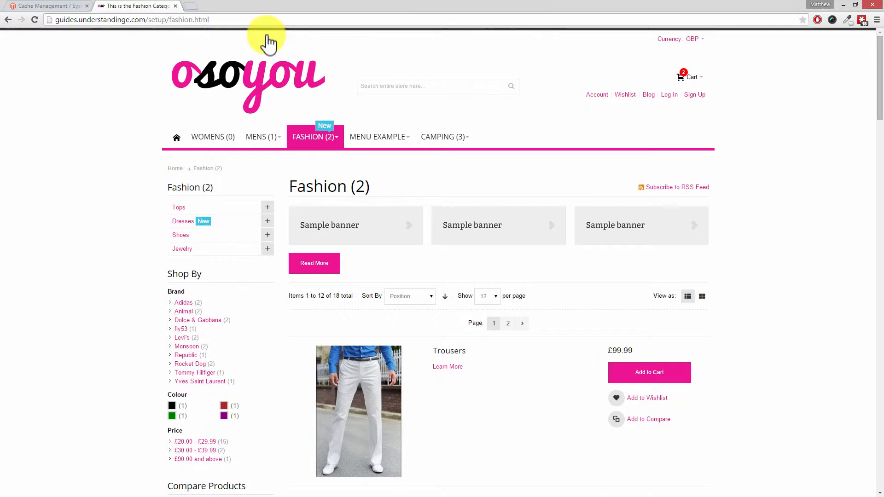
# Step: Check the Mens category shows products as a list by default, then switch View as to Grid
pyautogui.click(260, 136)
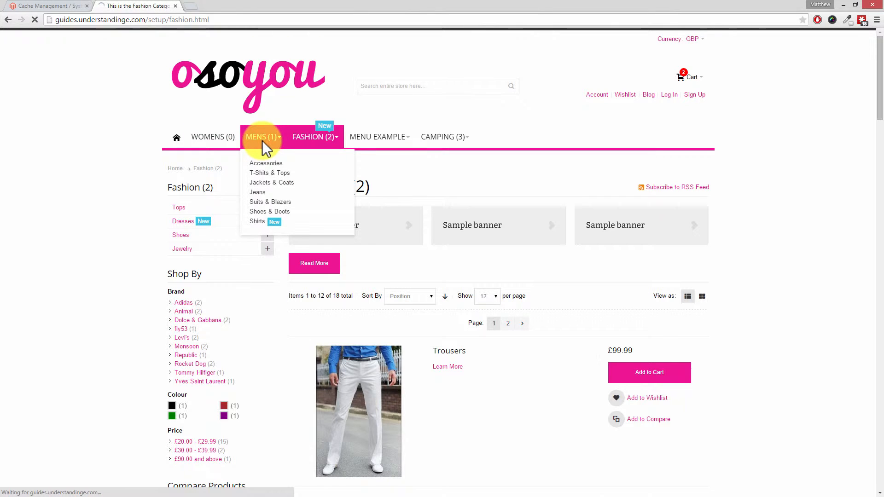
pyautogui.click(262, 137)
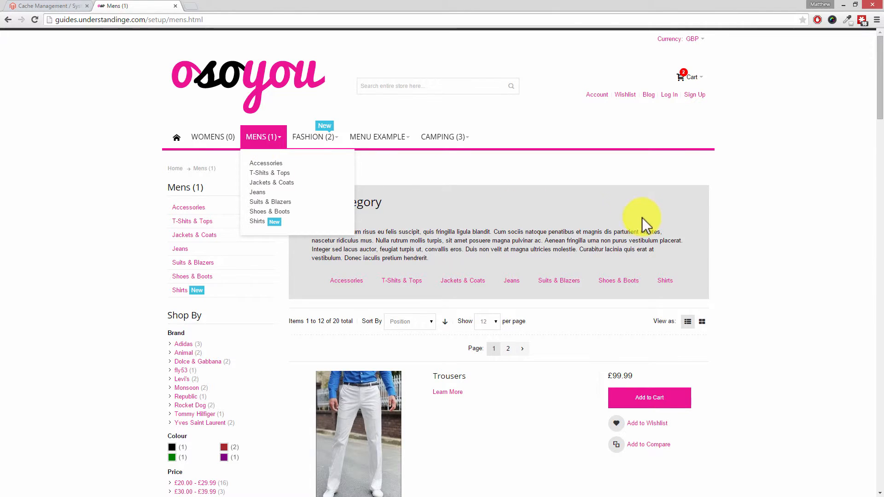
pyautogui.scroll(-3)
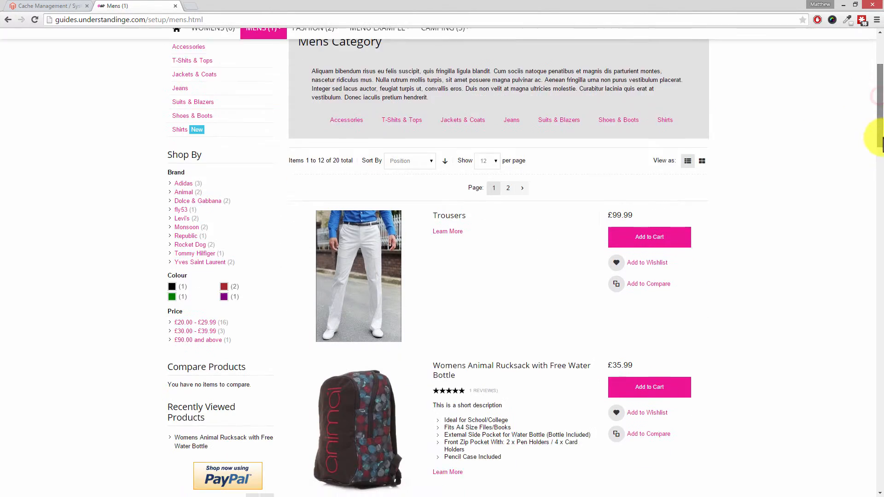
pyautogui.scroll(-3)
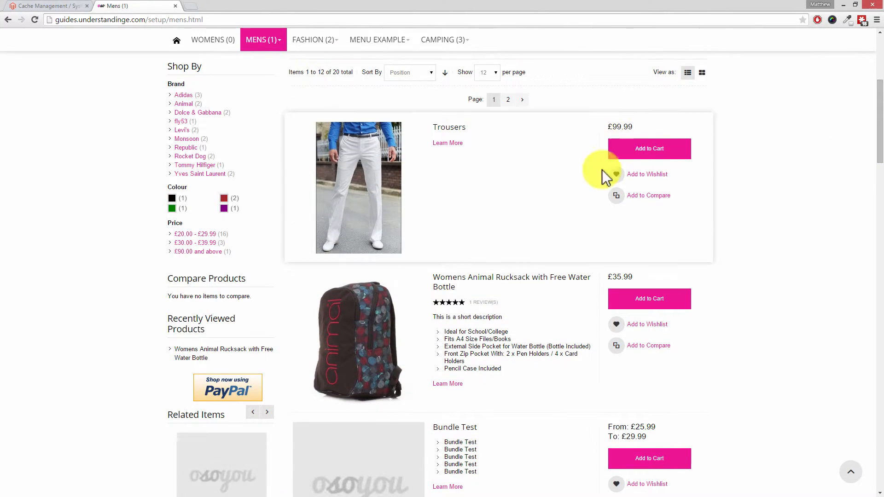
pyautogui.moveTo(702, 71)
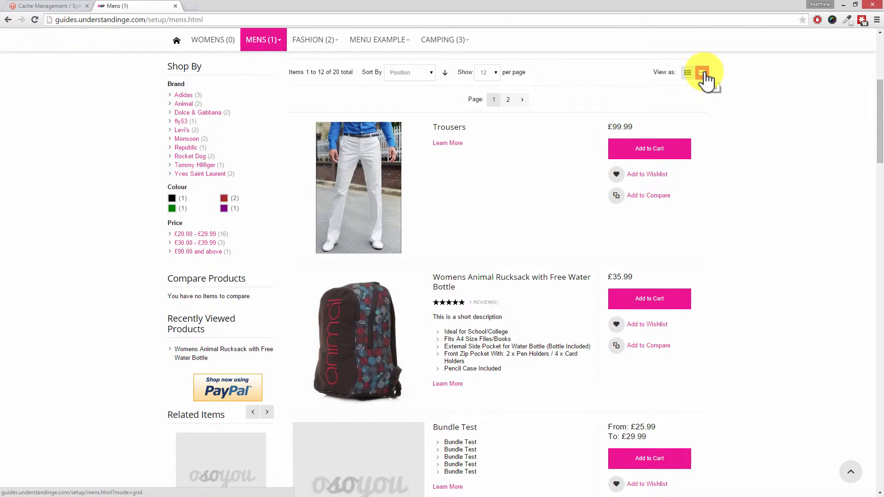
pyautogui.click(701, 72)
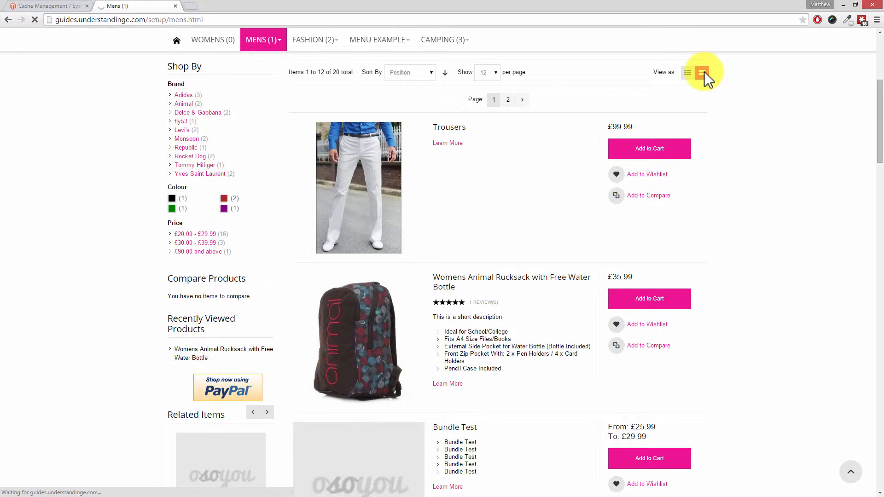
pyautogui.click(702, 72)
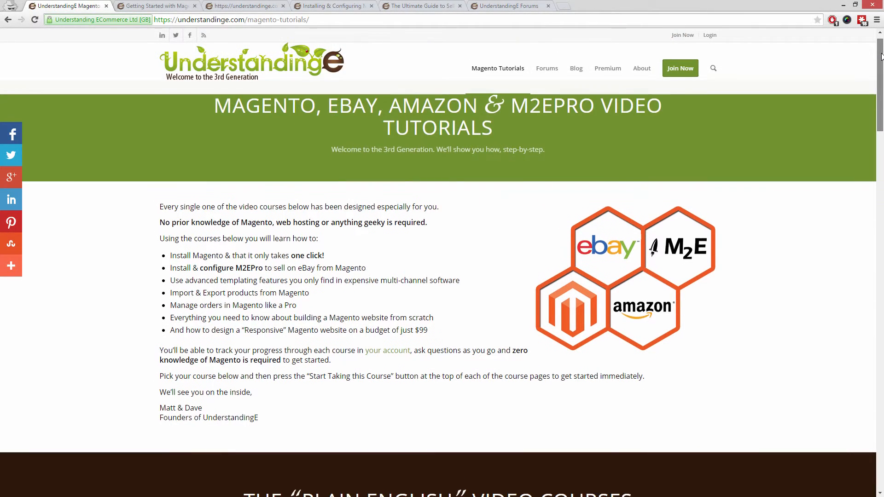
# Step: Scroll the Magento Tutorials page and review the responsive Magento website course page
pyautogui.scroll(-3)
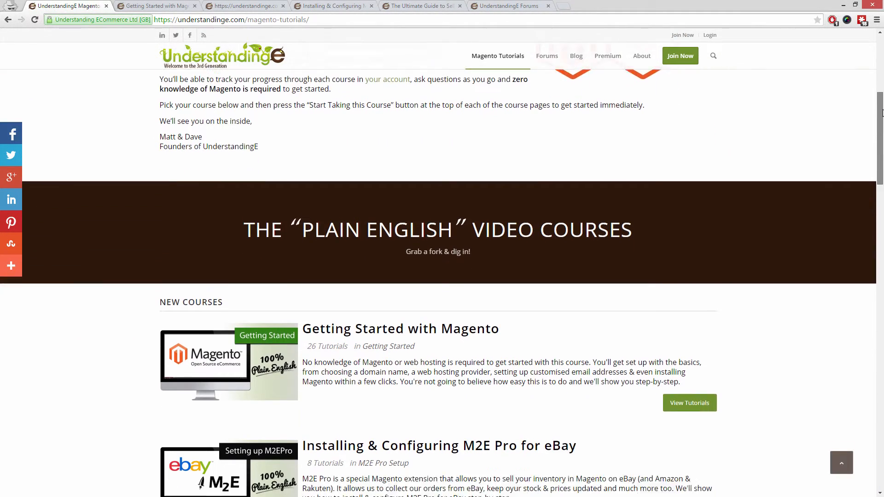
pyautogui.scroll(-3)
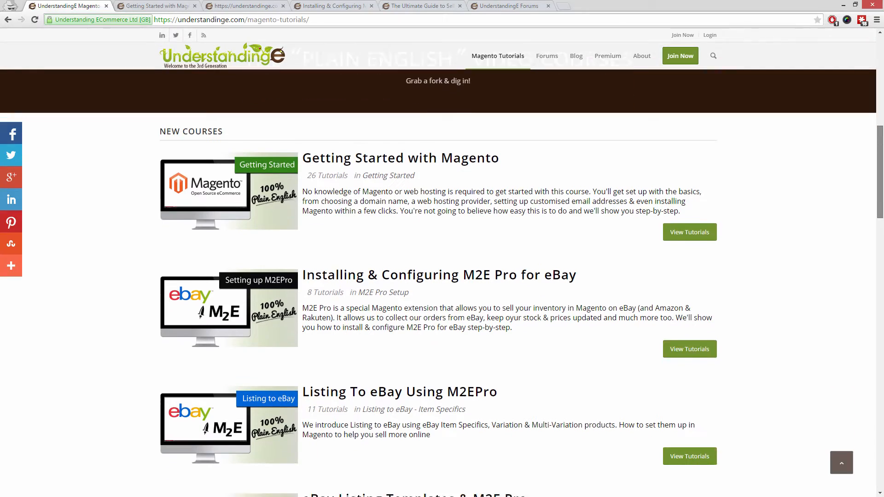
pyautogui.scroll(-3)
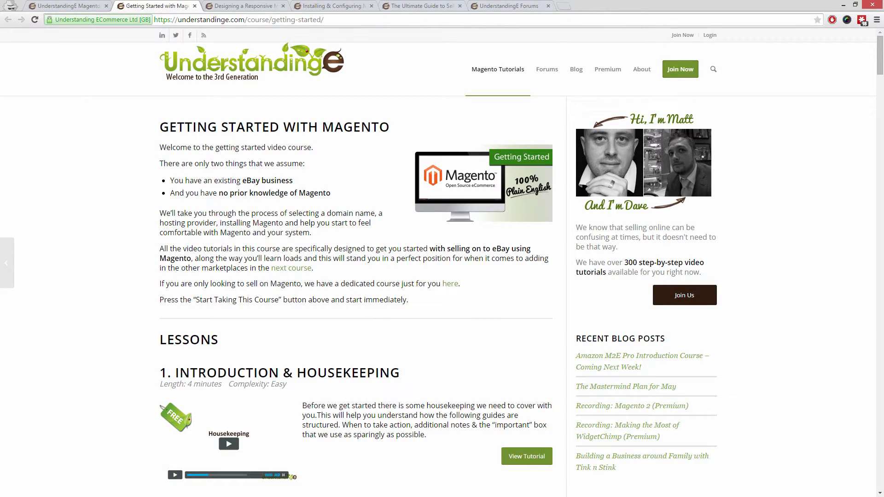
pyautogui.click(245, 5)
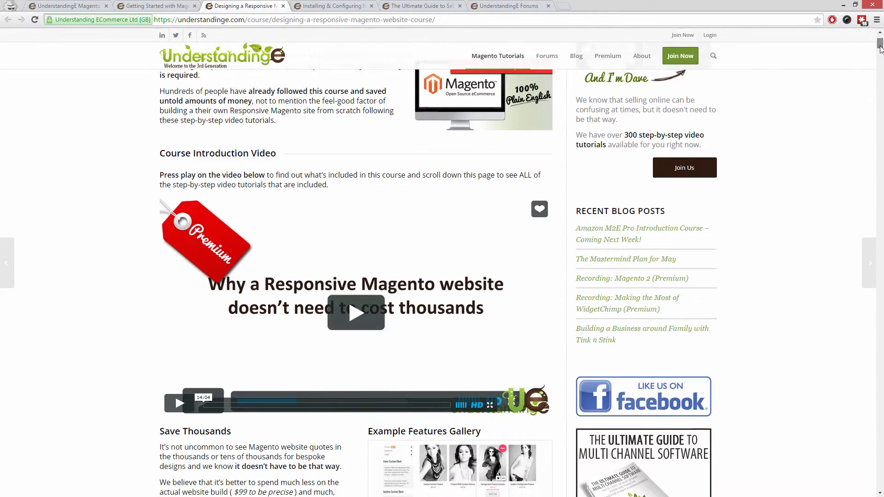
pyautogui.scroll(-3)
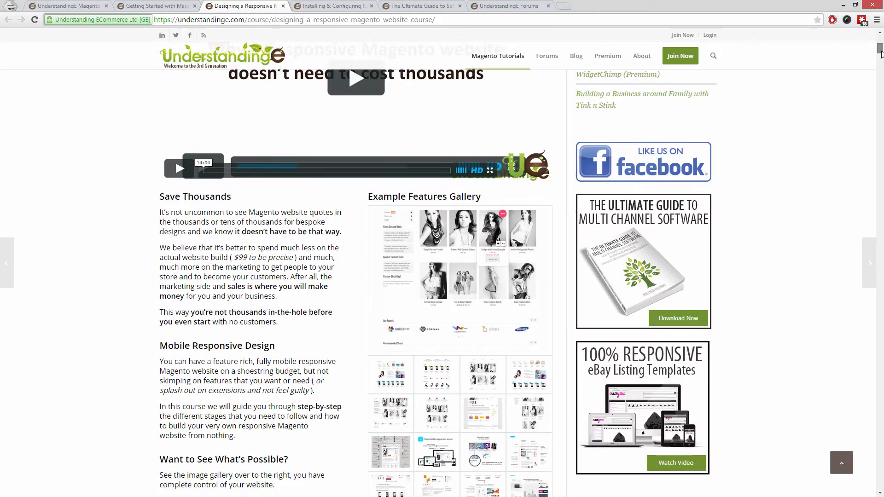
pyautogui.scroll(-3)
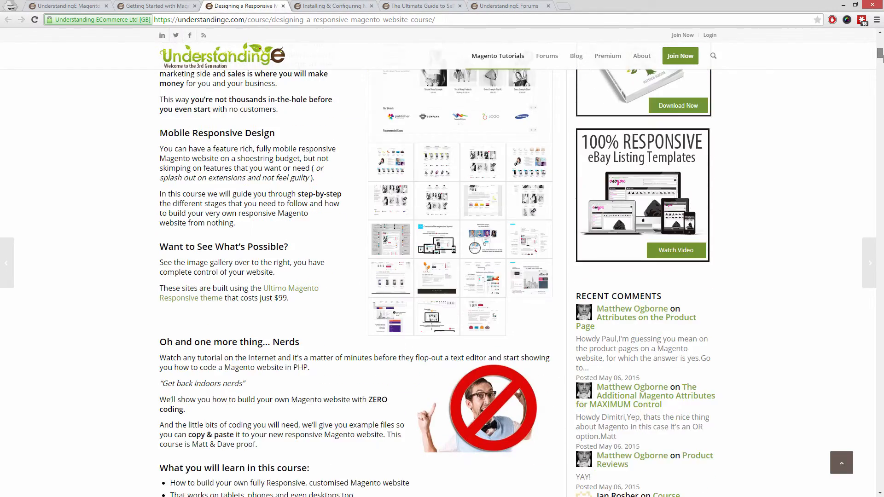
pyautogui.scroll(-3)
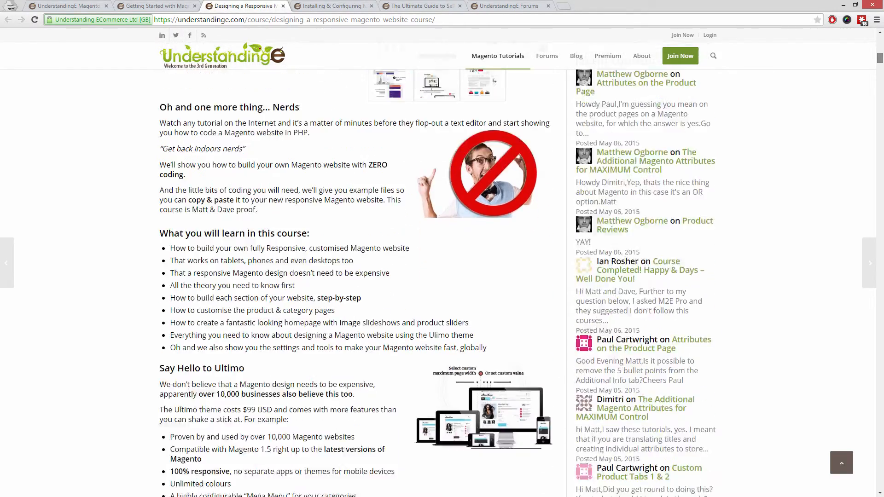
# Step: View the M2E Pro for eBay course and The Ultimate Guide to Selling on Amazon course
pyautogui.click(333, 5)
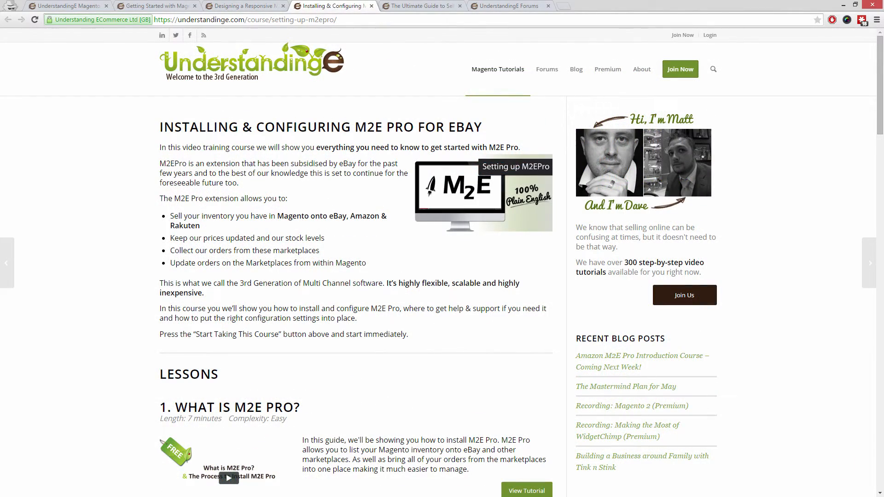
pyautogui.click(420, 6)
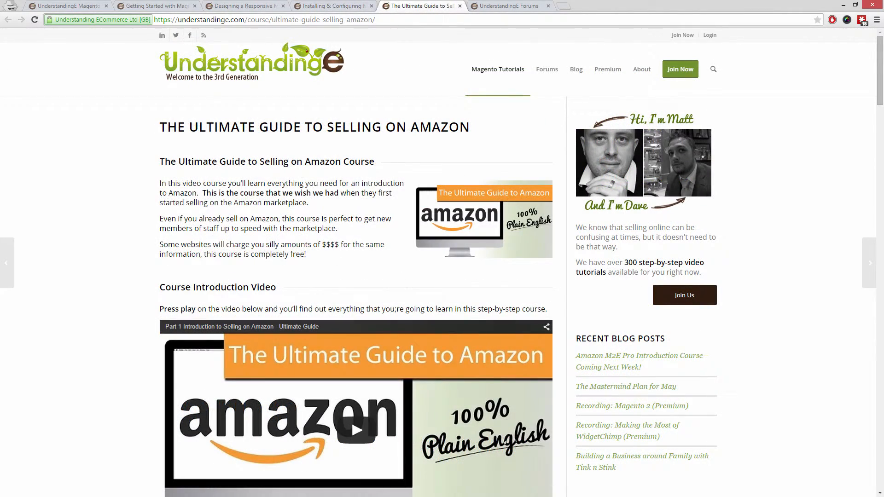